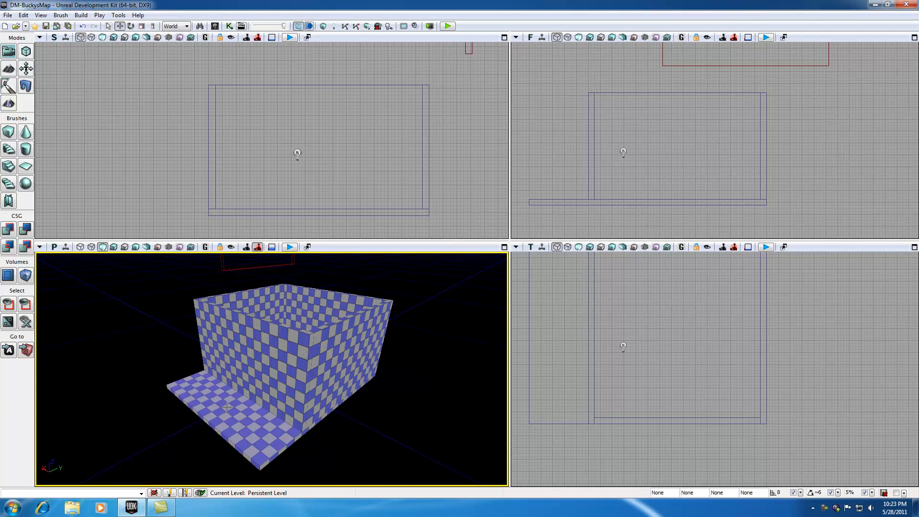
{"action": "mouse_move", "coordinate": [197, 386]}
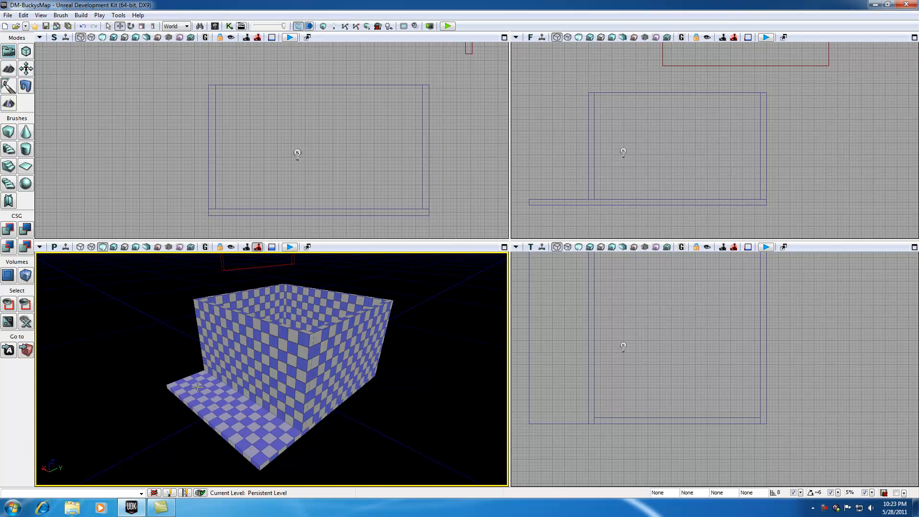
{"action": "mouse_move", "coordinate": [258, 395]}
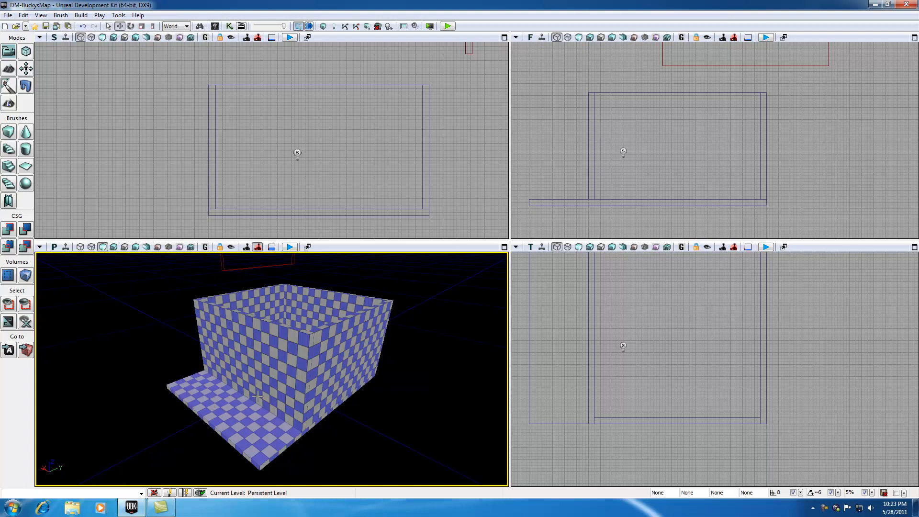
{"action": "mouse_move", "coordinate": [245, 363]}
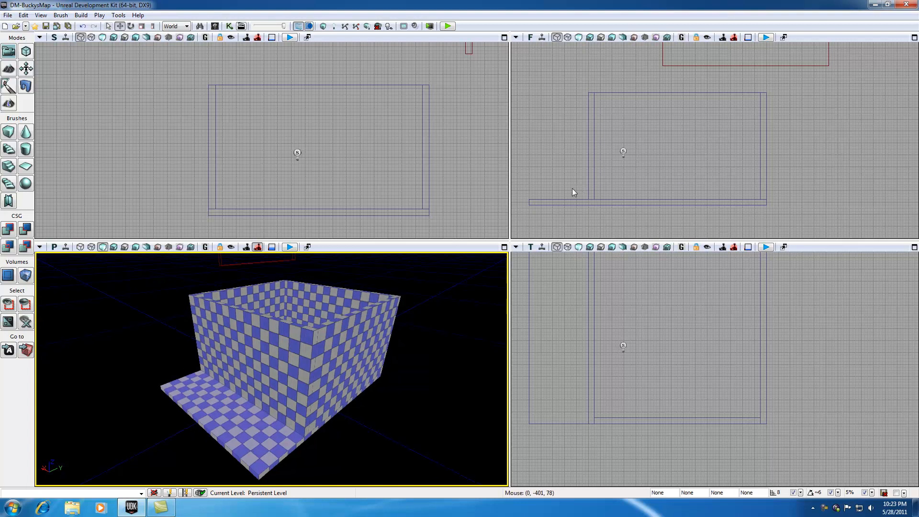
Make the front view active, then set the Perspective view to Brush Wireframe
{"action": "left_click", "coordinate": [545, 178]}
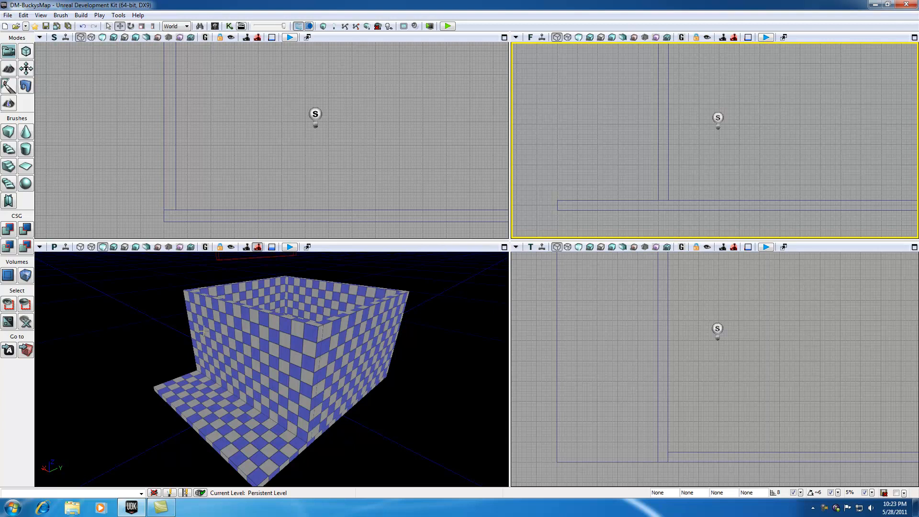
{"action": "mouse_move", "coordinate": [80, 246]}
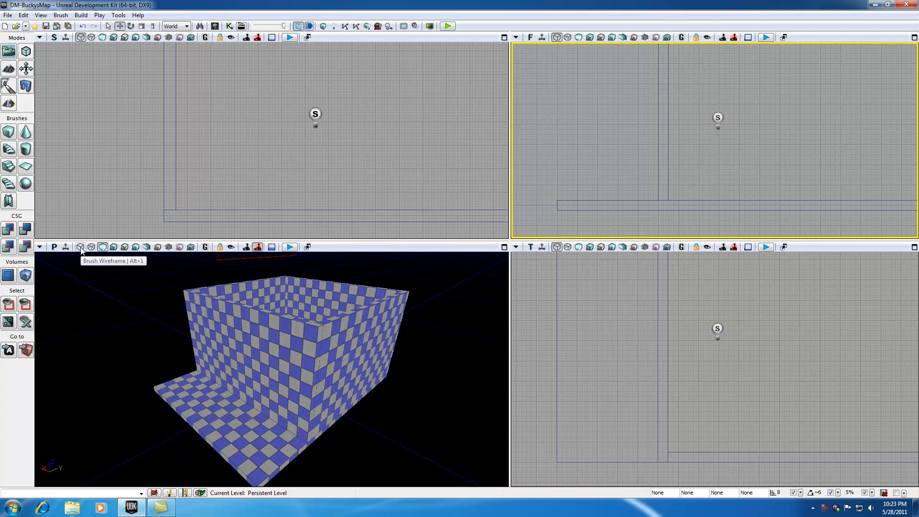
{"action": "mouse_move", "coordinate": [102, 247]}
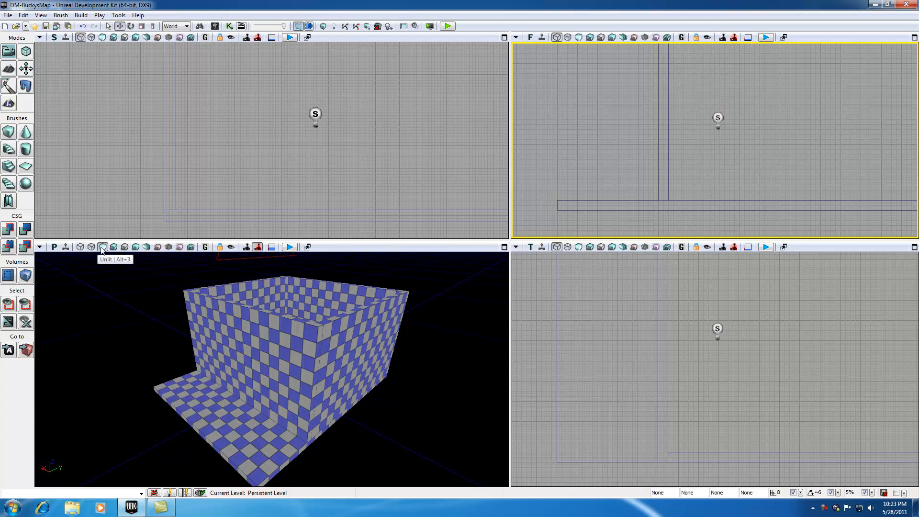
{"action": "mouse_move", "coordinate": [80, 247]}
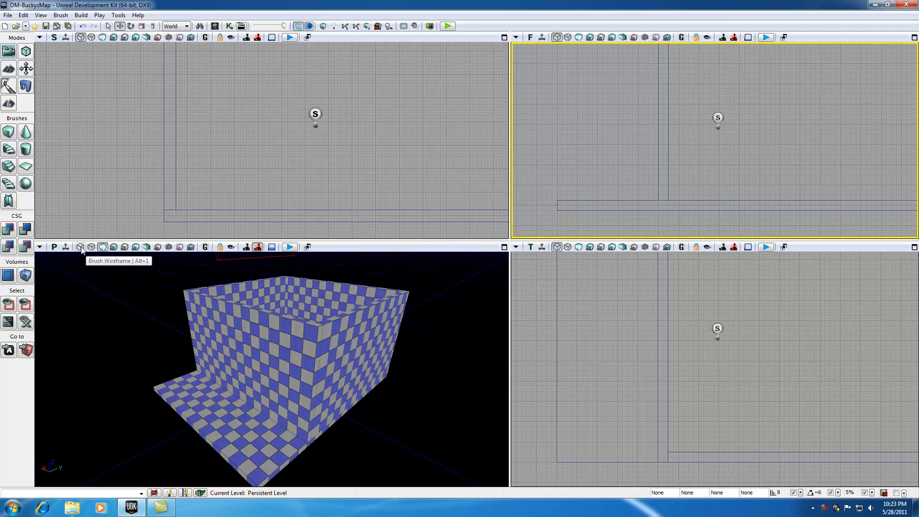
{"action": "left_click", "coordinate": [81, 246]}
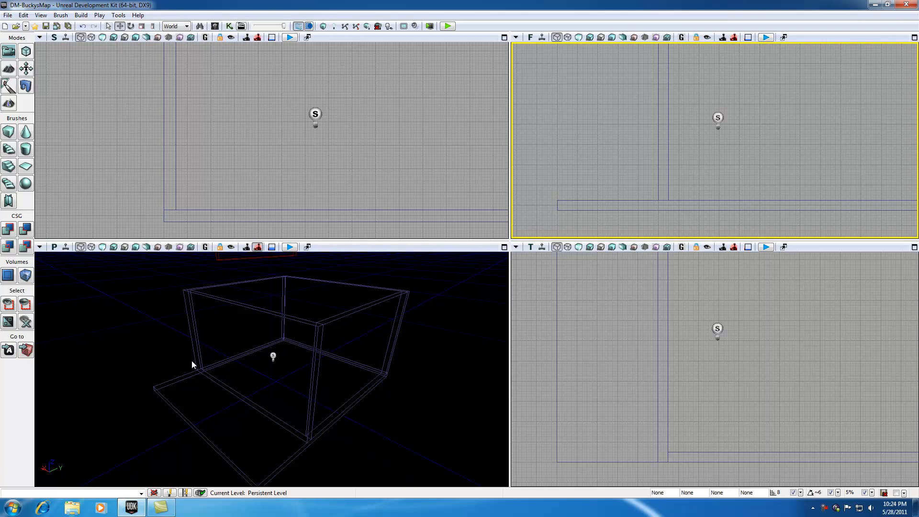
{"action": "mouse_move", "coordinate": [26, 51]}
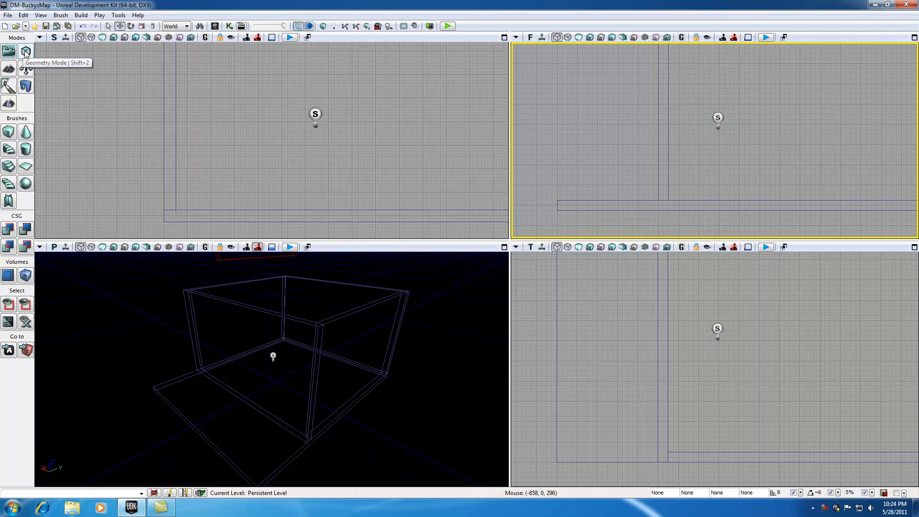
Turn on Geometry Mode so the Geometry Tools panel appears
{"action": "left_click", "coordinate": [25, 51]}
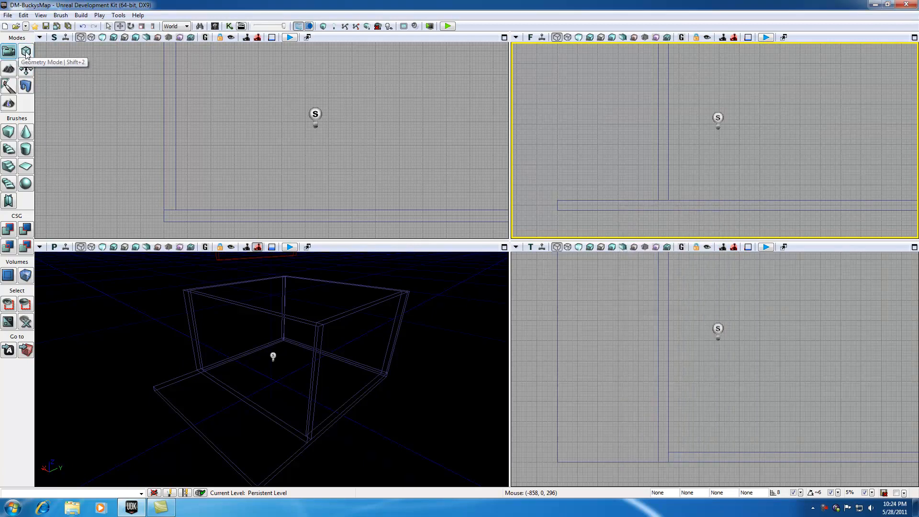
{"action": "left_click", "coordinate": [26, 52]}
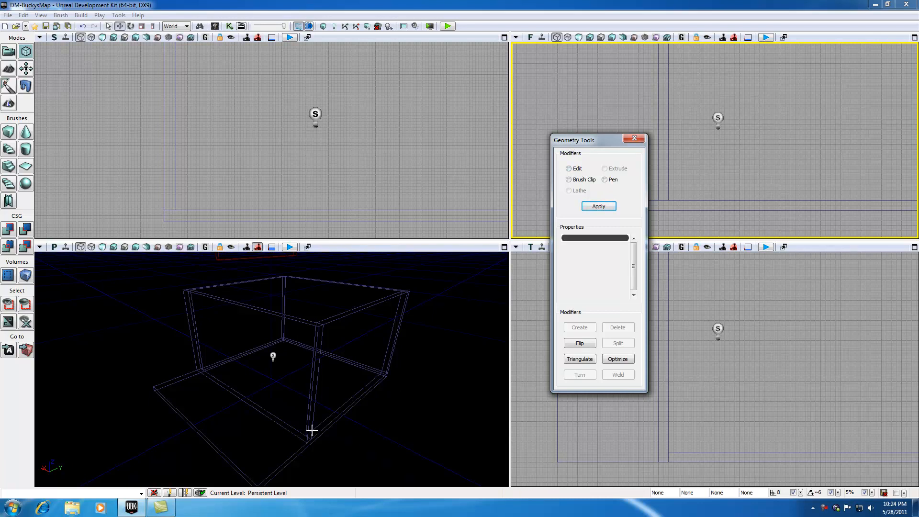
{"action": "mouse_move", "coordinate": [195, 442]}
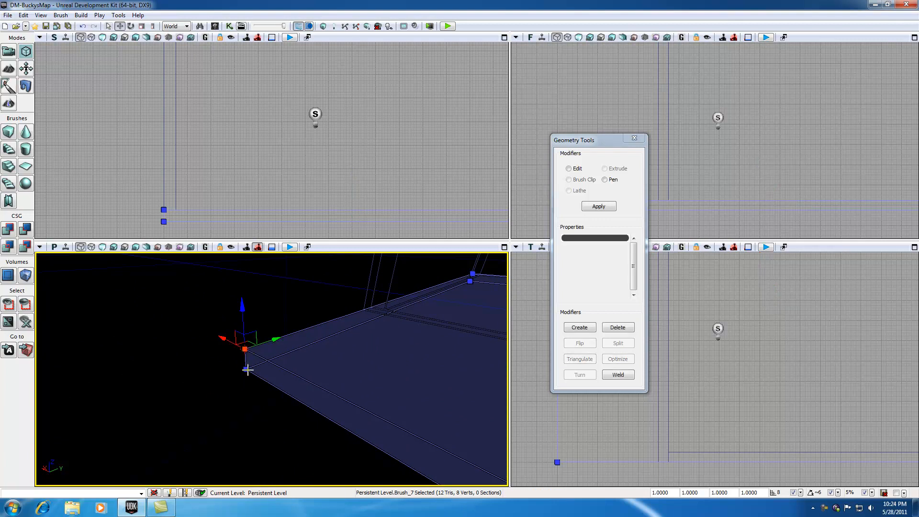
Clear the selection, reselect the porch floor's corner vertices, then select its outer side face
{"action": "left_click", "coordinate": [209, 347]}
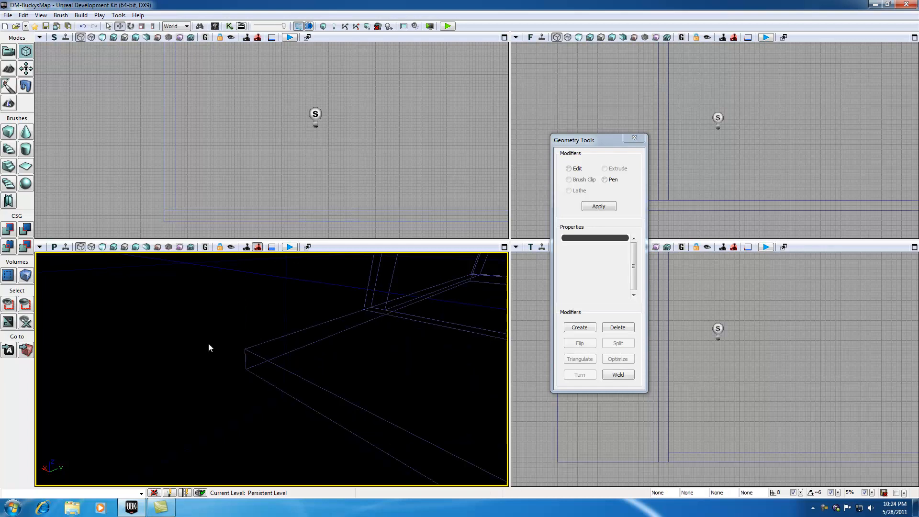
{"action": "left_click", "coordinate": [245, 349]}
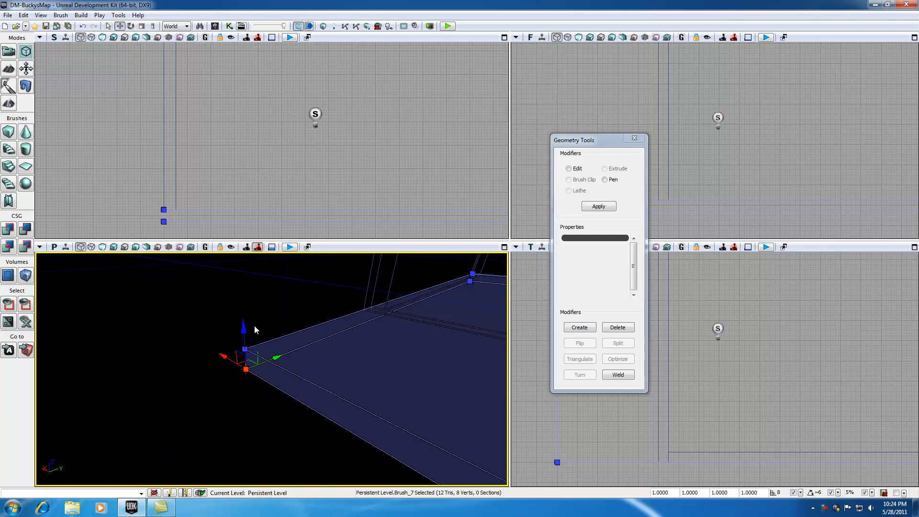
{"action": "mouse_move", "coordinate": [253, 339]}
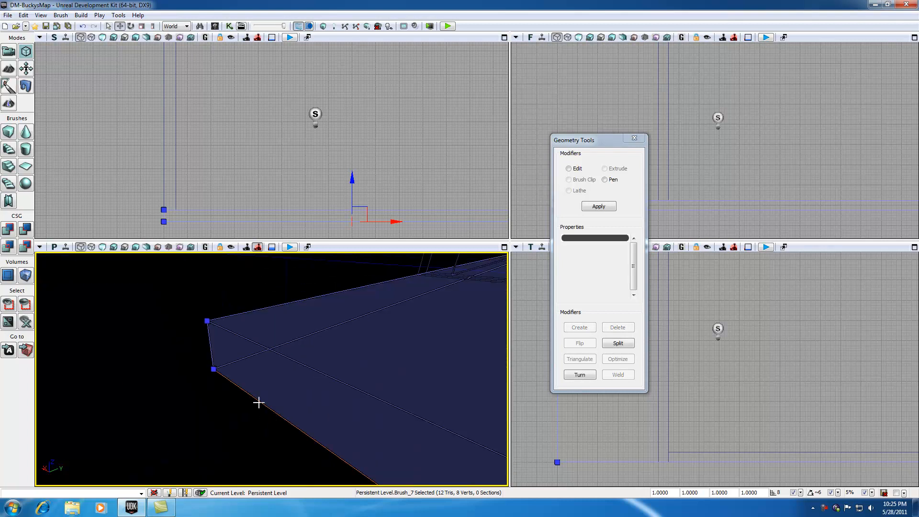
{"action": "mouse_move", "coordinate": [233, 376]}
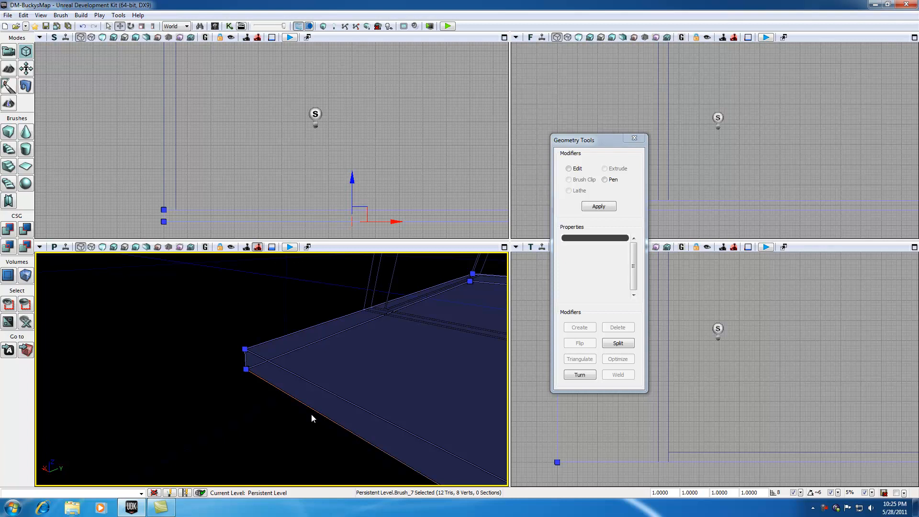
{"action": "mouse_move", "coordinate": [255, 387]}
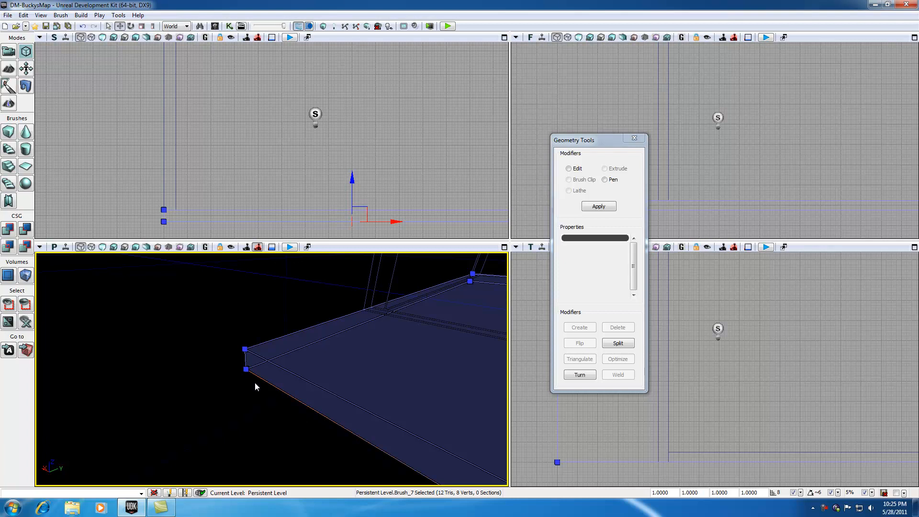
{"action": "left_click", "coordinate": [245, 369]}
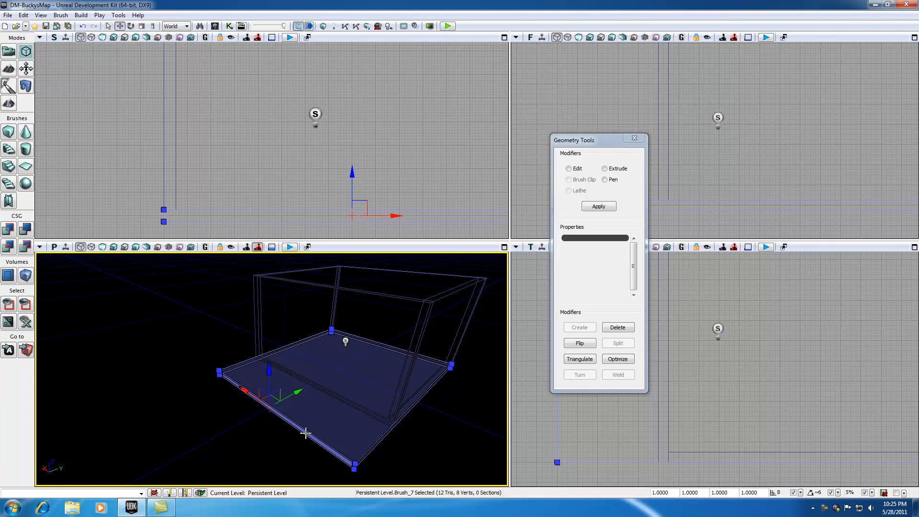
{"action": "mouse_move", "coordinate": [375, 316]}
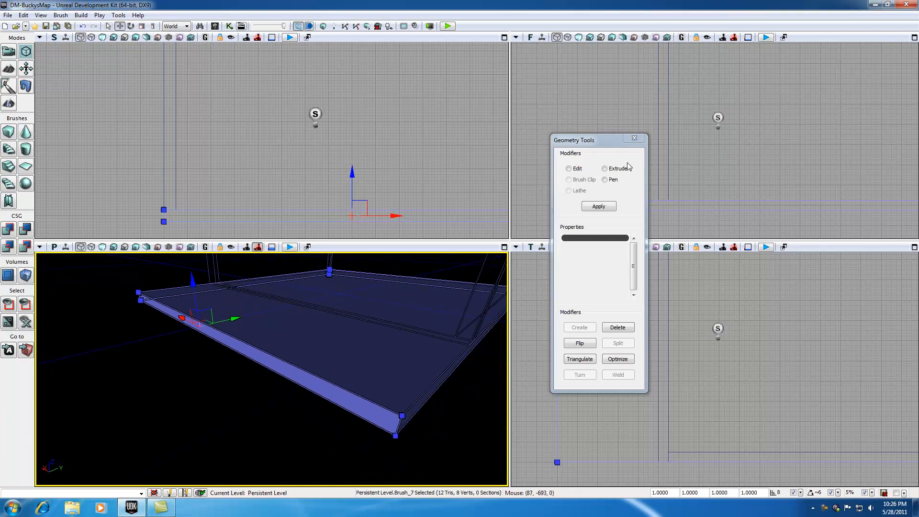
Extrude the porch floor's outer face with Length 320, then deselect it
{"action": "left_click", "coordinate": [605, 168]}
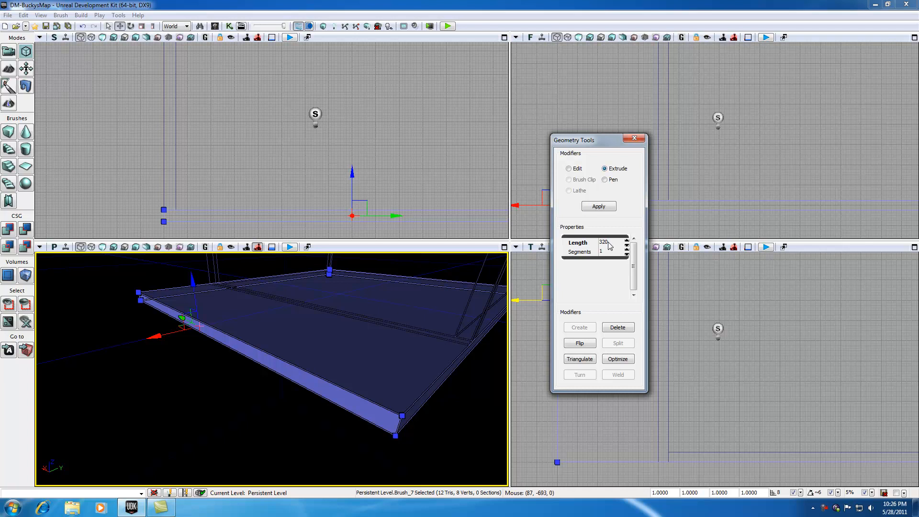
{"action": "triple_click", "coordinate": [603, 242]}
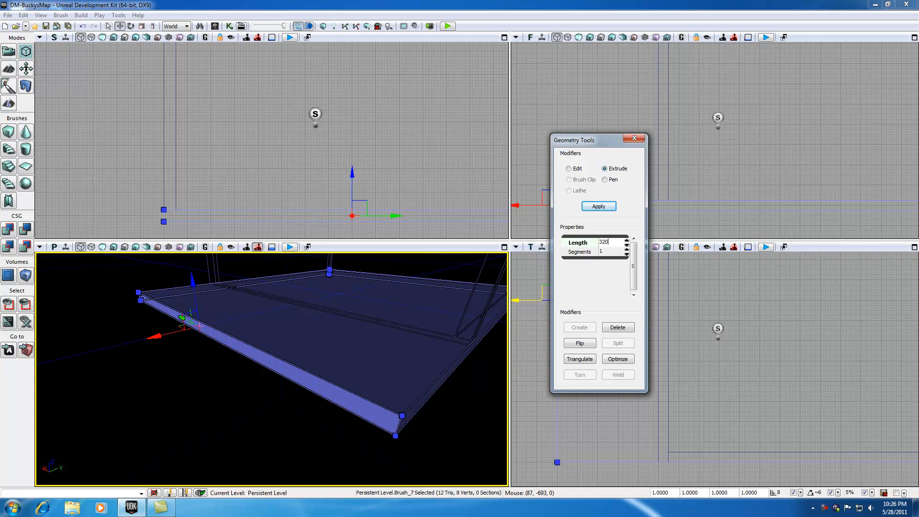
{"action": "left_click", "coordinate": [597, 206]}
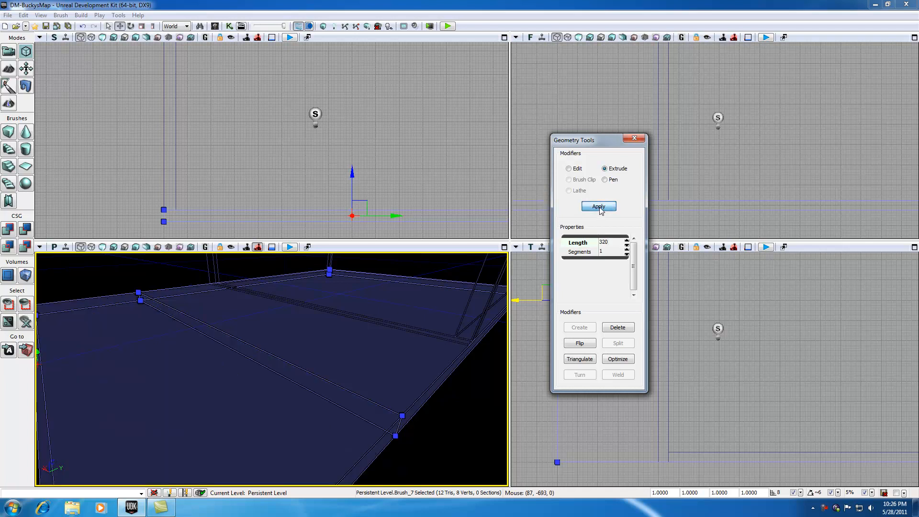
{"action": "left_click", "coordinate": [598, 206]}
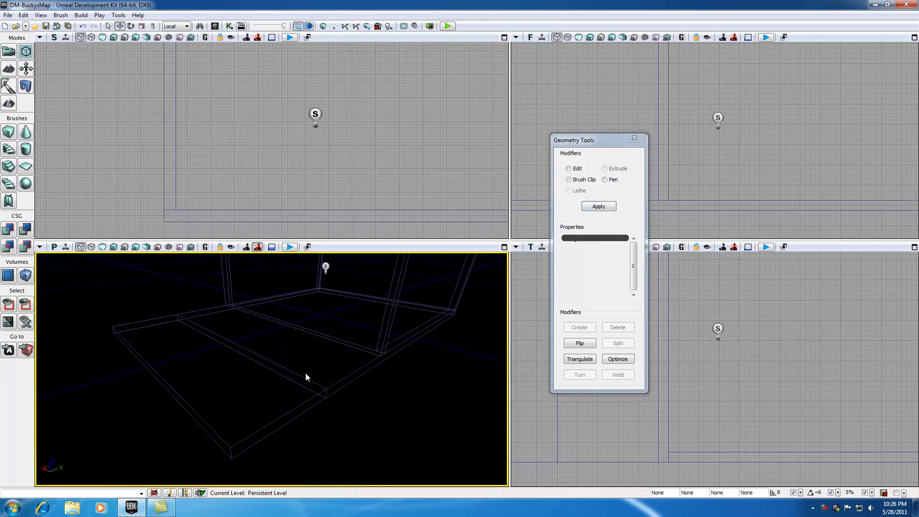
{"action": "mouse_move", "coordinate": [295, 406]}
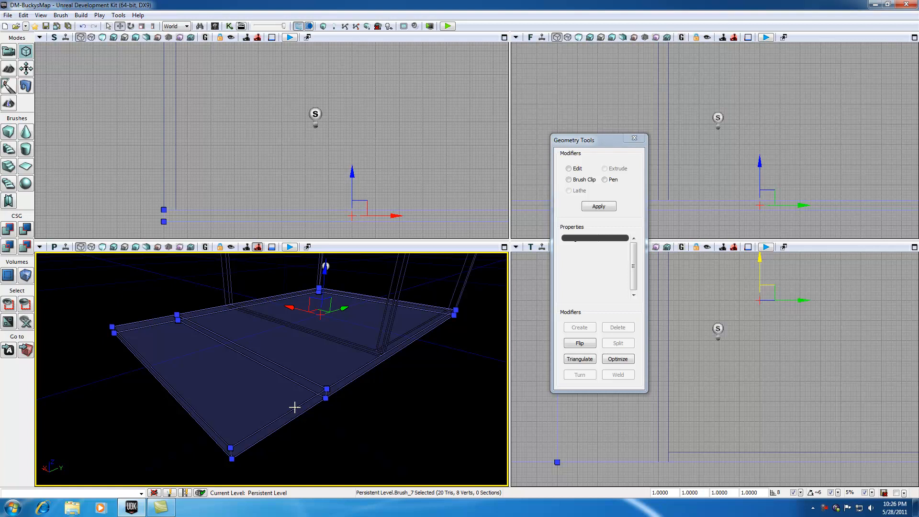
{"action": "mouse_move", "coordinate": [316, 366]}
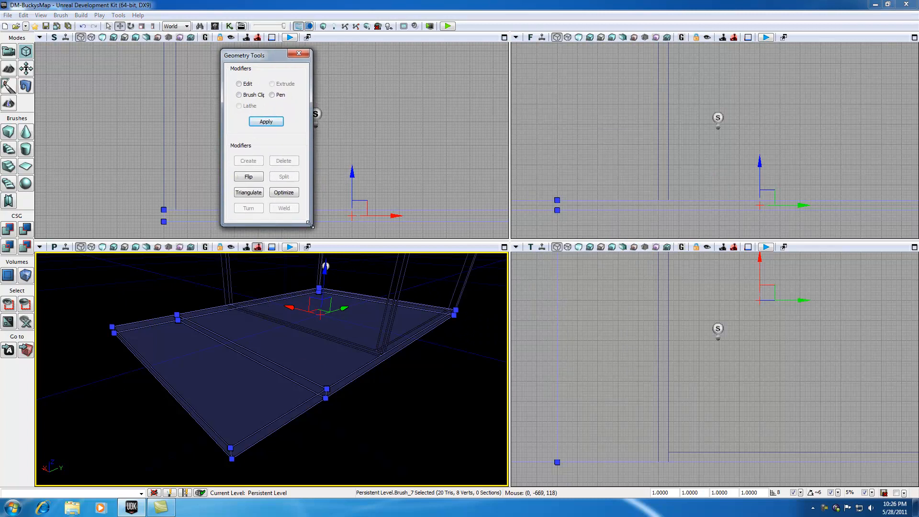
{"action": "left_click_drag", "start_coordinate": [266, 55], "coordinate": [117, 55]}
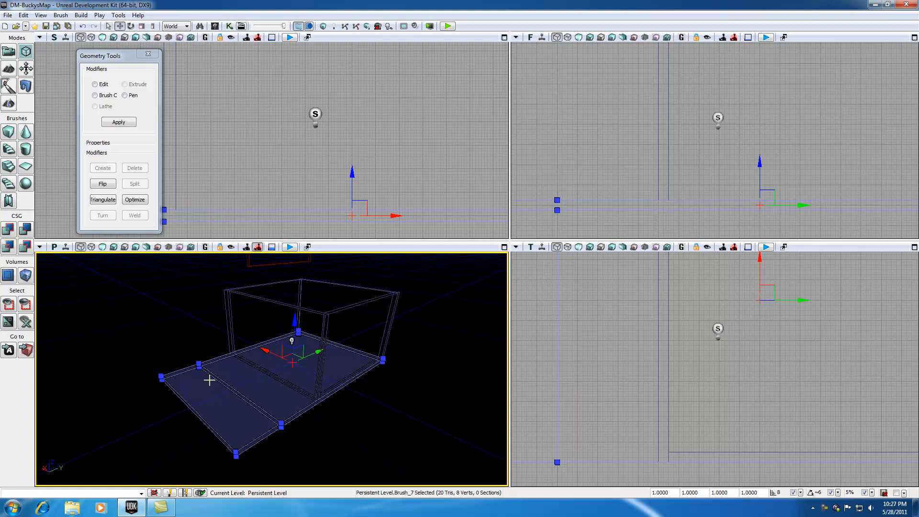
{"action": "mouse_move", "coordinate": [595, 380]}
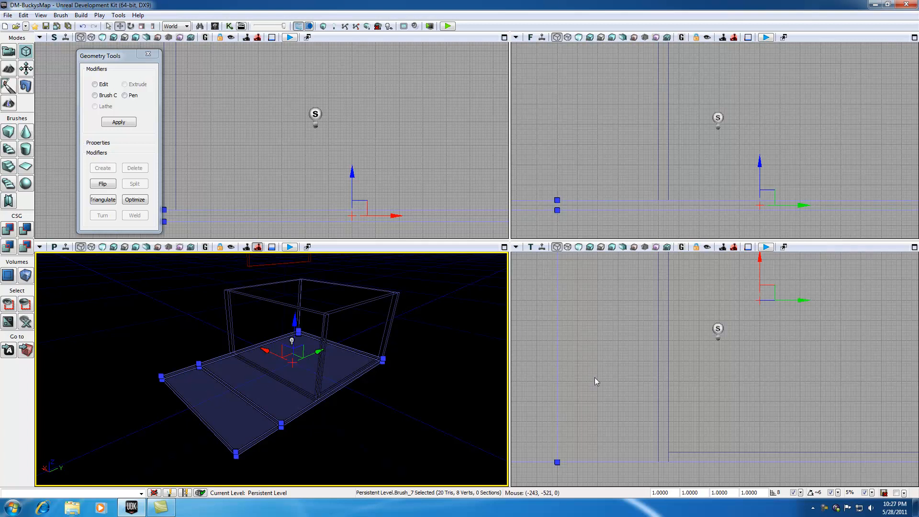
{"action": "left_click", "coordinate": [655, 356]}
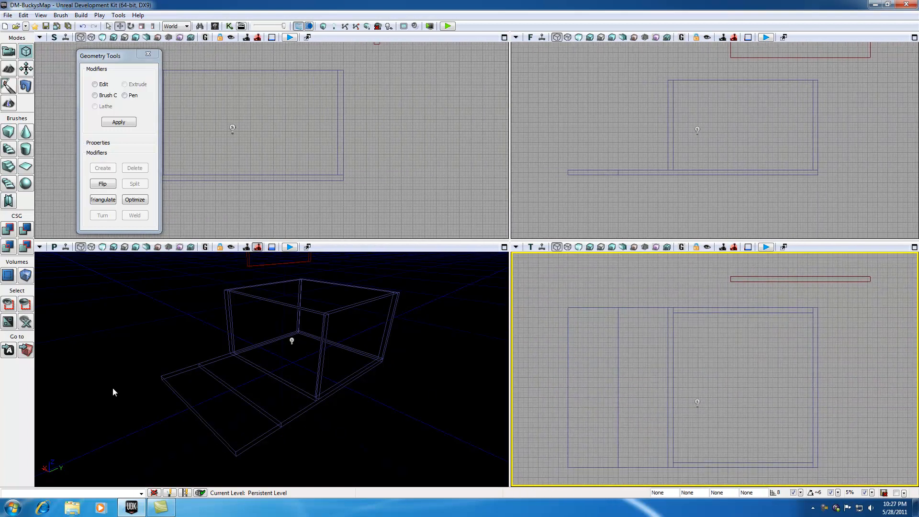
{"action": "mouse_move", "coordinate": [170, 378]}
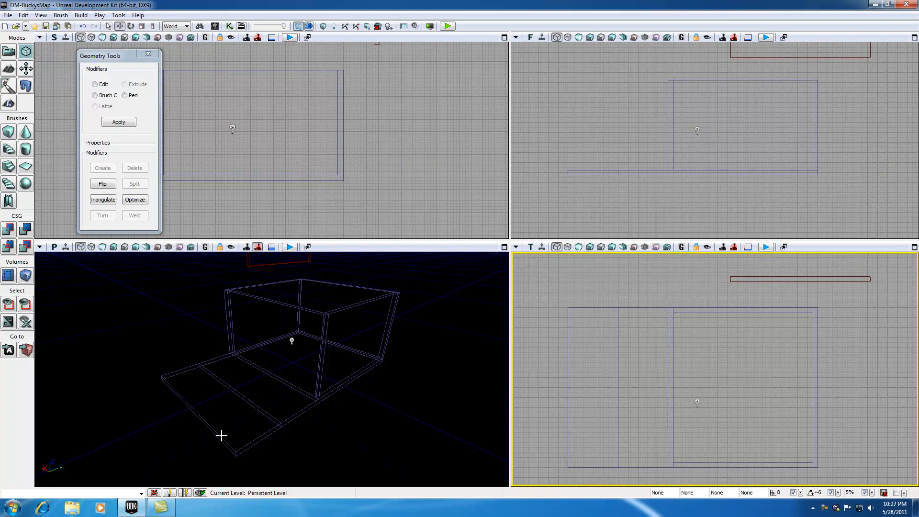
{"action": "mouse_move", "coordinate": [219, 433]}
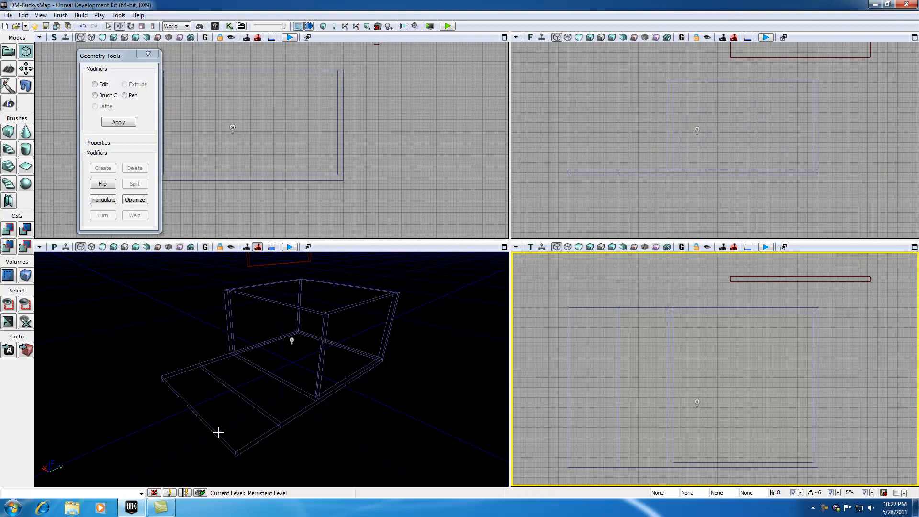
{"action": "mouse_move", "coordinate": [182, 388]}
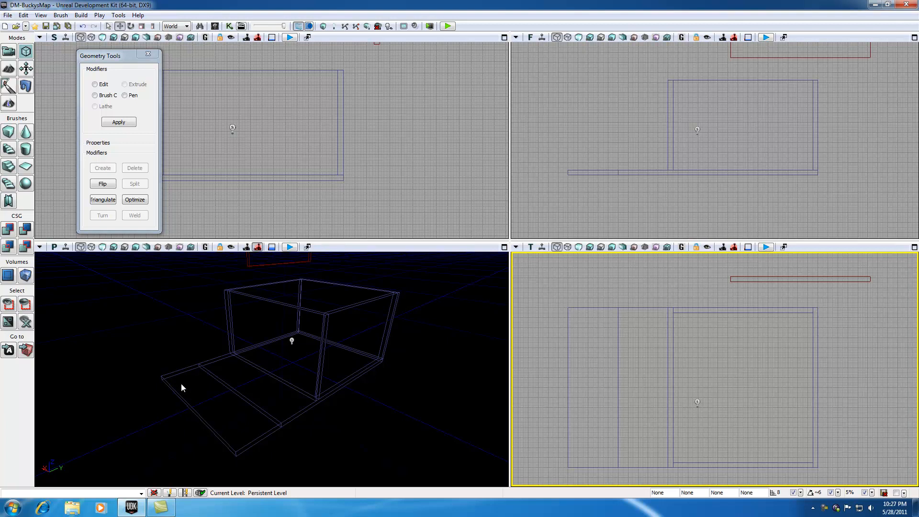
{"action": "mouse_move", "coordinate": [567, 322]}
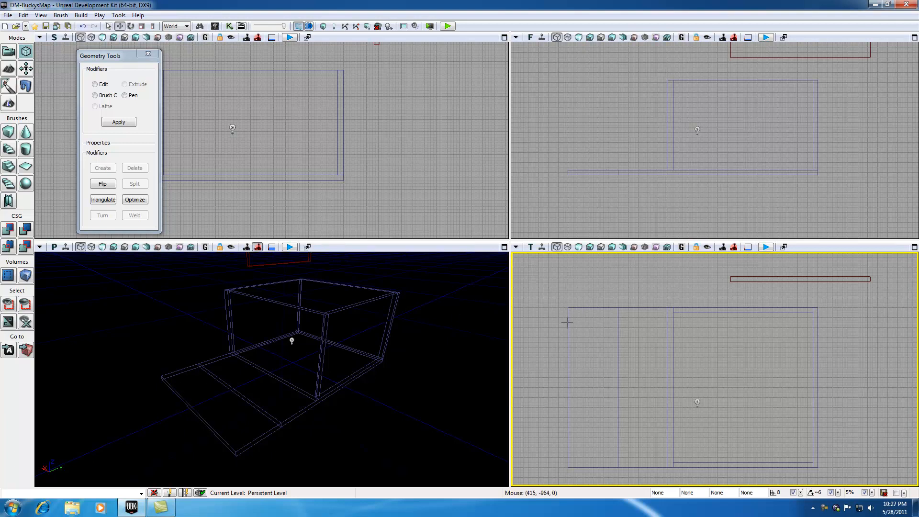
Select the porch floor's outer front corner vertex in the Top view
{"action": "left_click", "coordinate": [293, 363]}
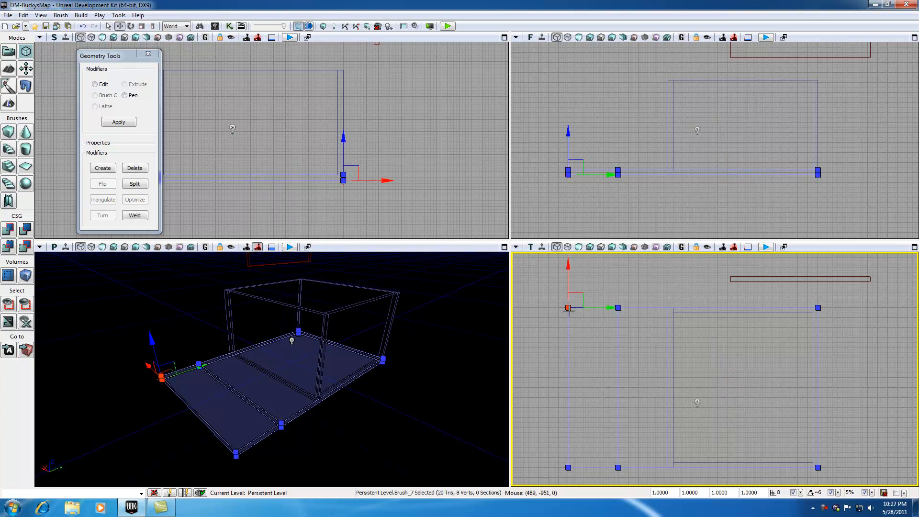
{"action": "mouse_move", "coordinate": [568, 309]}
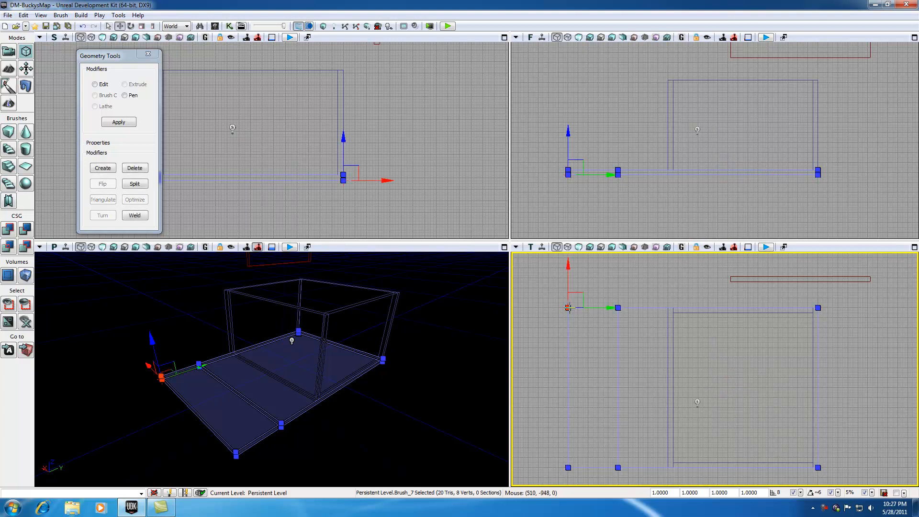
{"action": "mouse_move", "coordinate": [569, 308]}
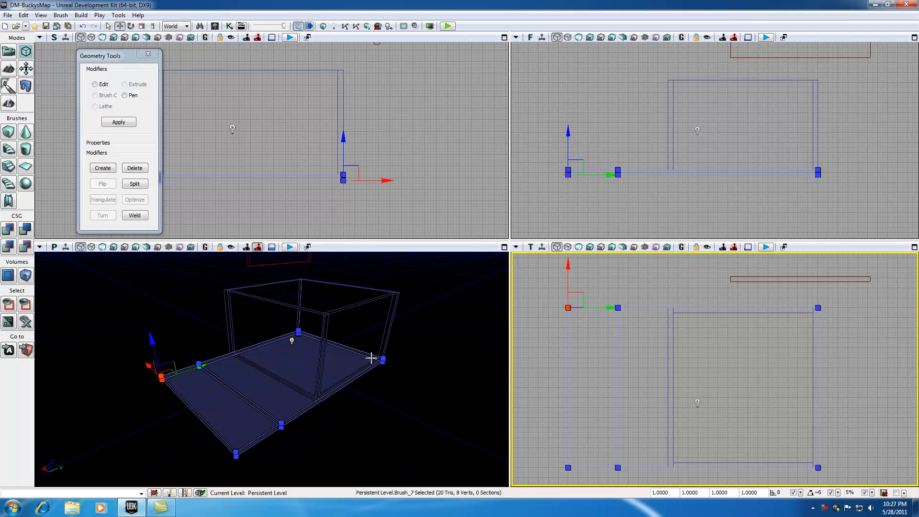
{"action": "mouse_move", "coordinate": [478, 359]}
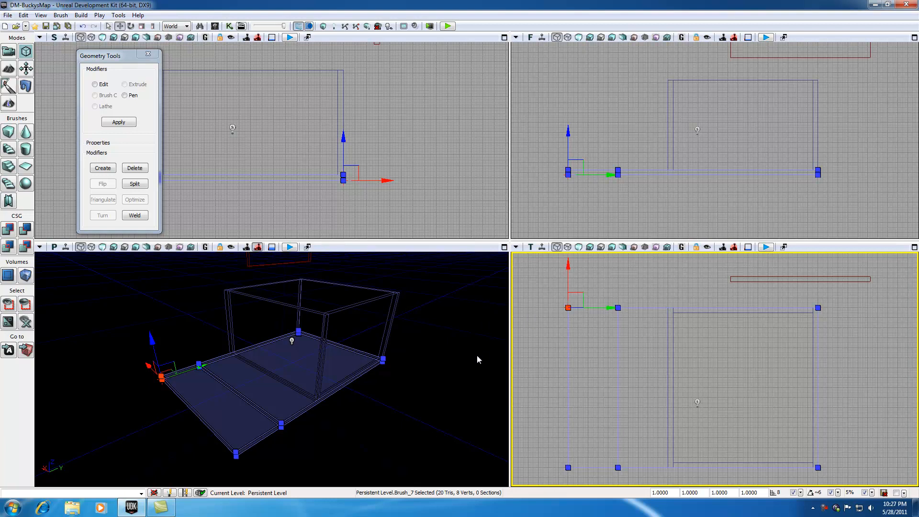
{"action": "mouse_move", "coordinate": [120, 444]}
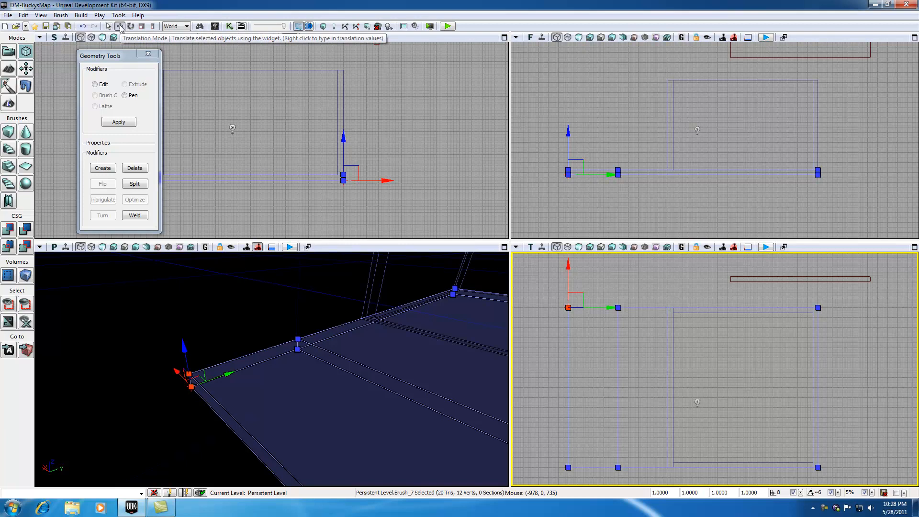
{"action": "mouse_move", "coordinate": [571, 277]}
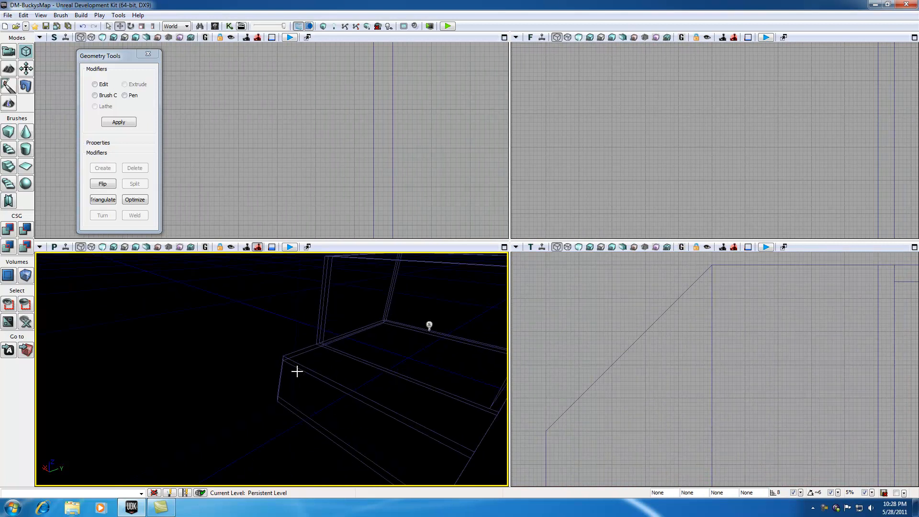
{"action": "mouse_move", "coordinate": [283, 358]}
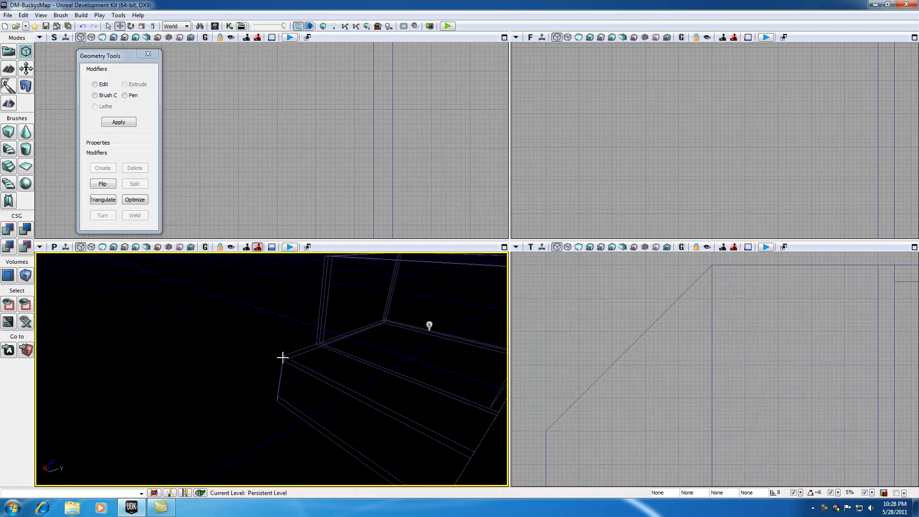
{"action": "mouse_move", "coordinate": [282, 399]}
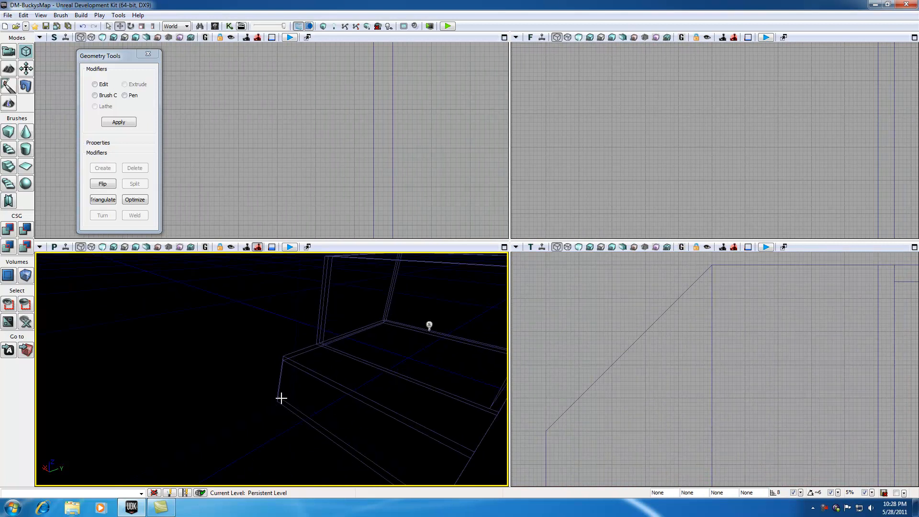
{"action": "mouse_move", "coordinate": [360, 399]}
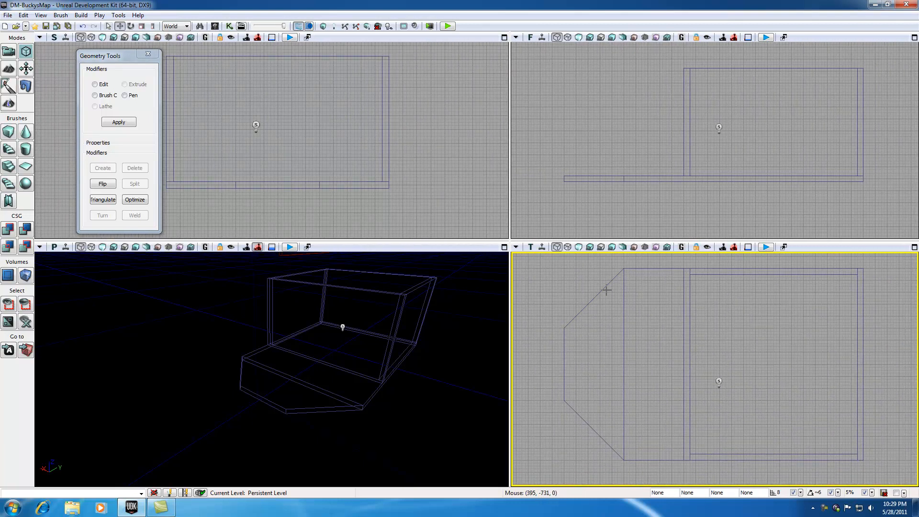
{"action": "mouse_move", "coordinate": [431, 413]}
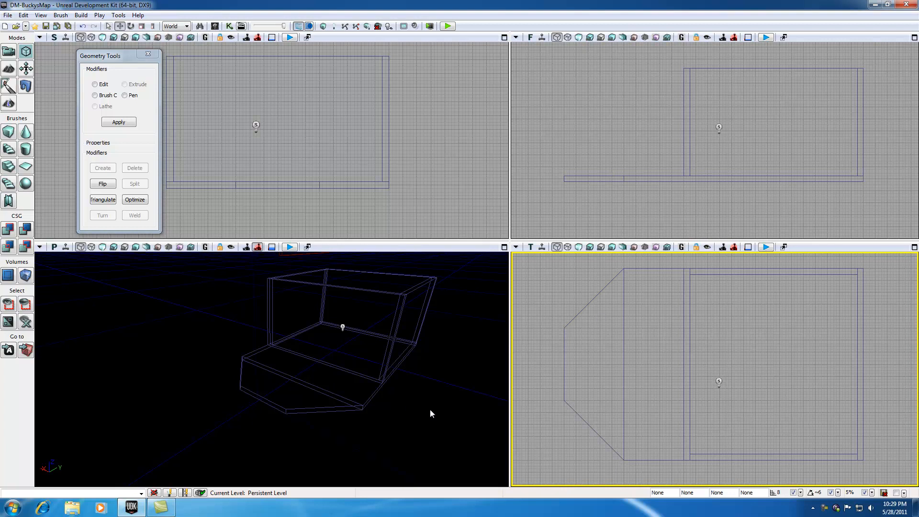
{"action": "mouse_move", "coordinate": [248, 391]}
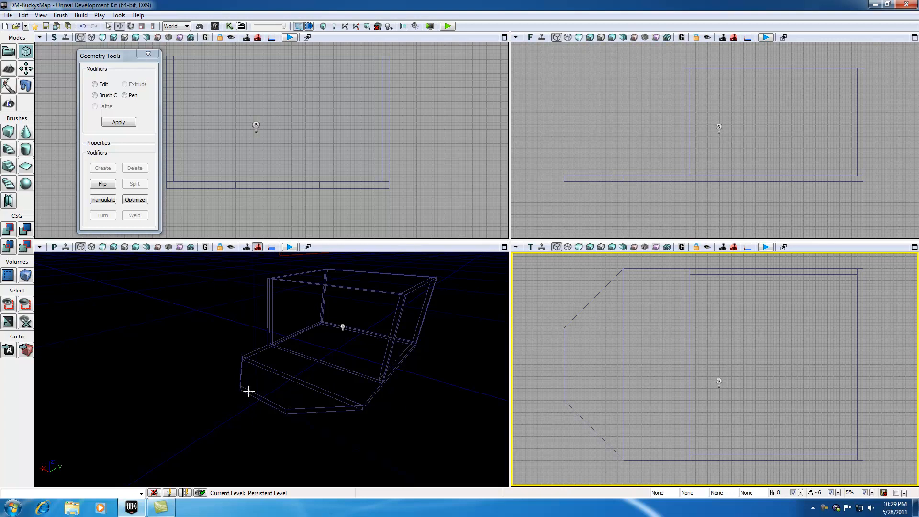
{"action": "mouse_move", "coordinate": [278, 404]}
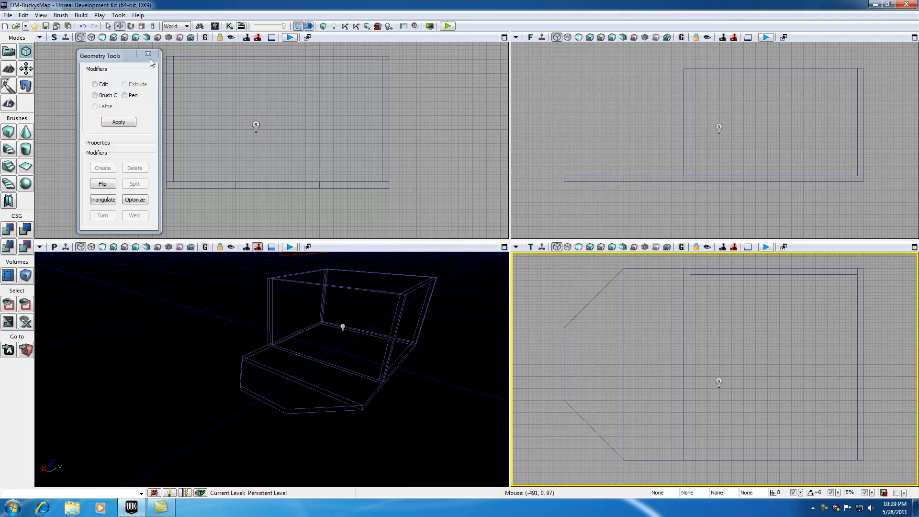
{"action": "mouse_move", "coordinate": [160, 104]}
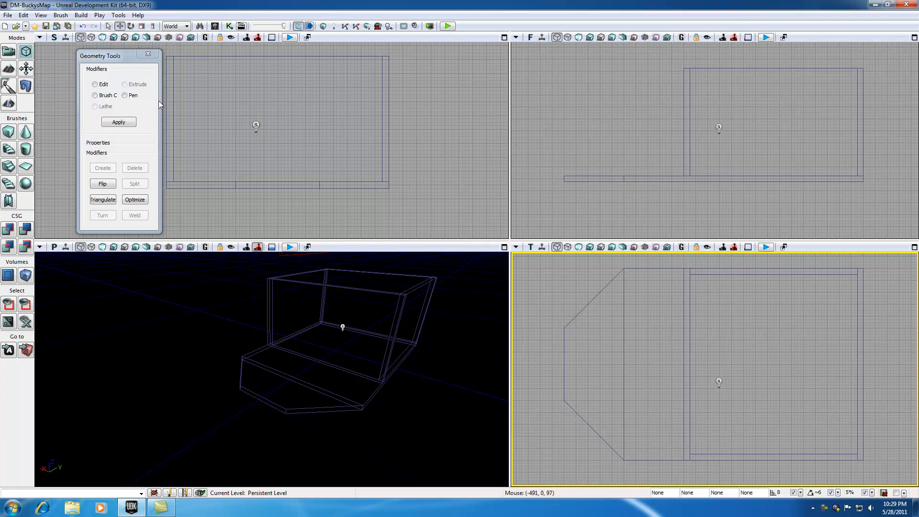
Close the Geometry Tools window and set the Perspective view to Unlit
{"action": "left_click", "coordinate": [148, 54]}
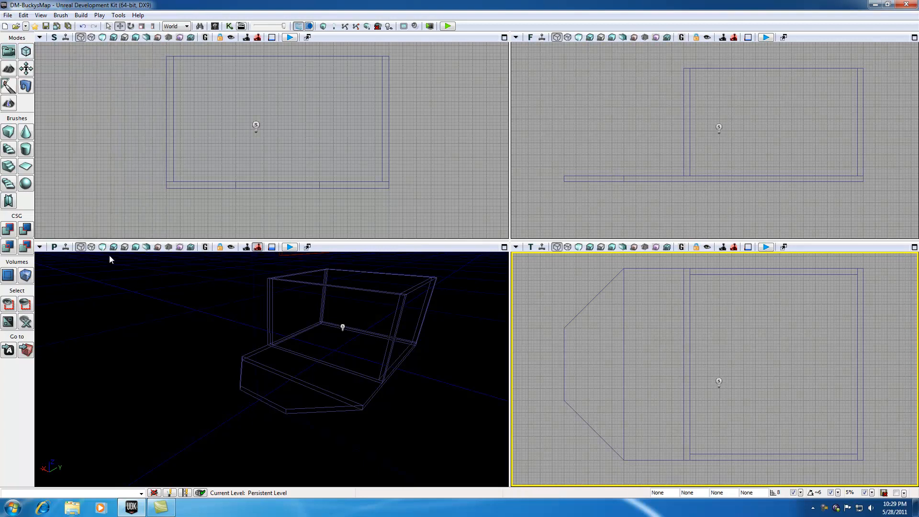
{"action": "left_click", "coordinate": [102, 246]}
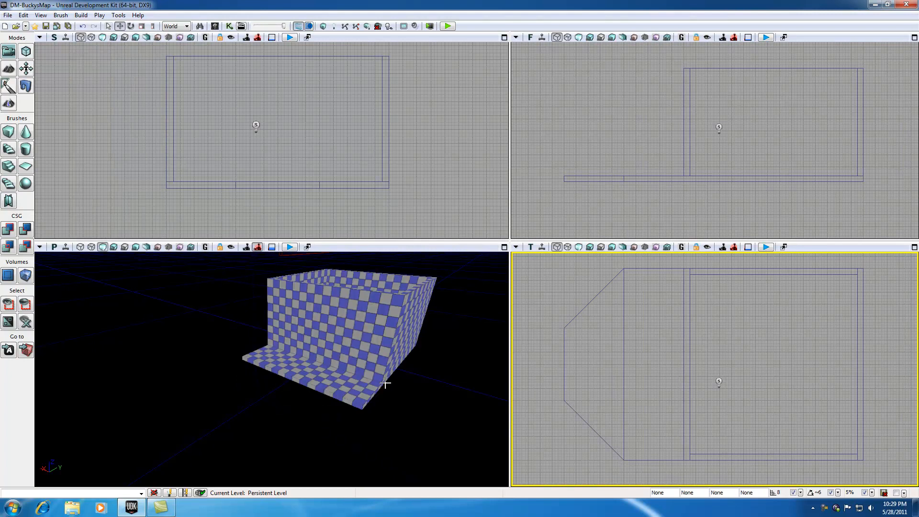
{"action": "mouse_move", "coordinate": [435, 362]}
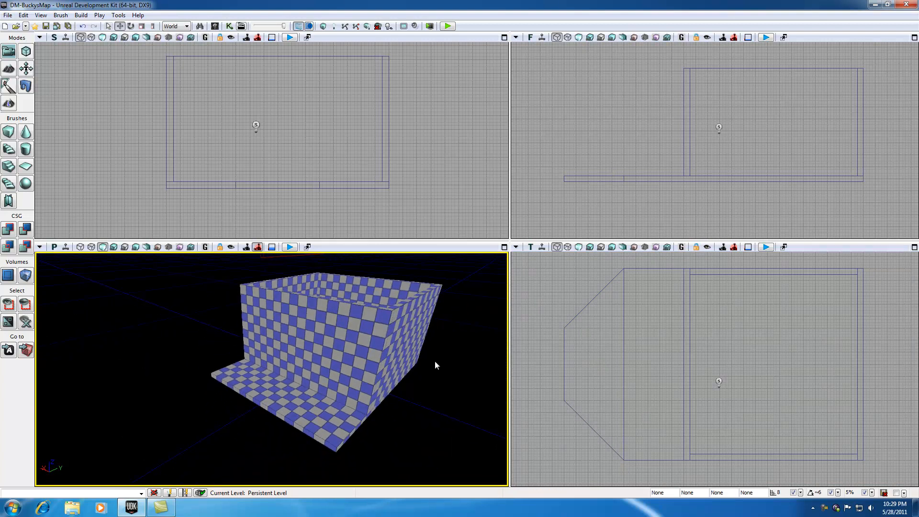
{"action": "mouse_move", "coordinate": [439, 370]}
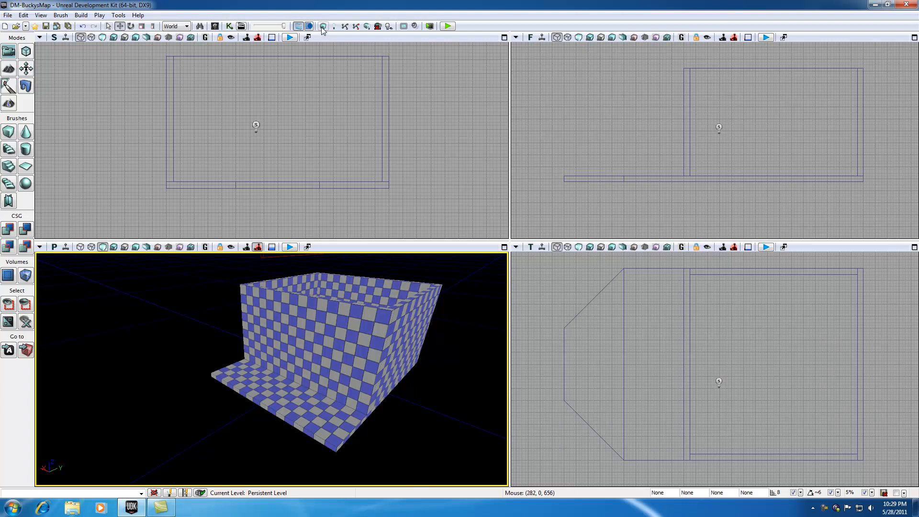
Run Build Geometry to render the beveled porch floor as solid surfaces
{"action": "left_click", "coordinate": [322, 26]}
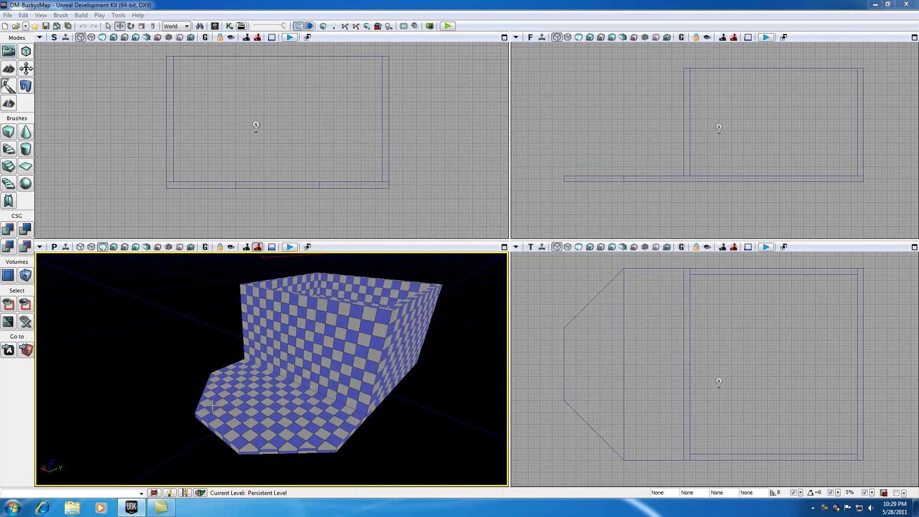
{"action": "mouse_move", "coordinate": [386, 445]}
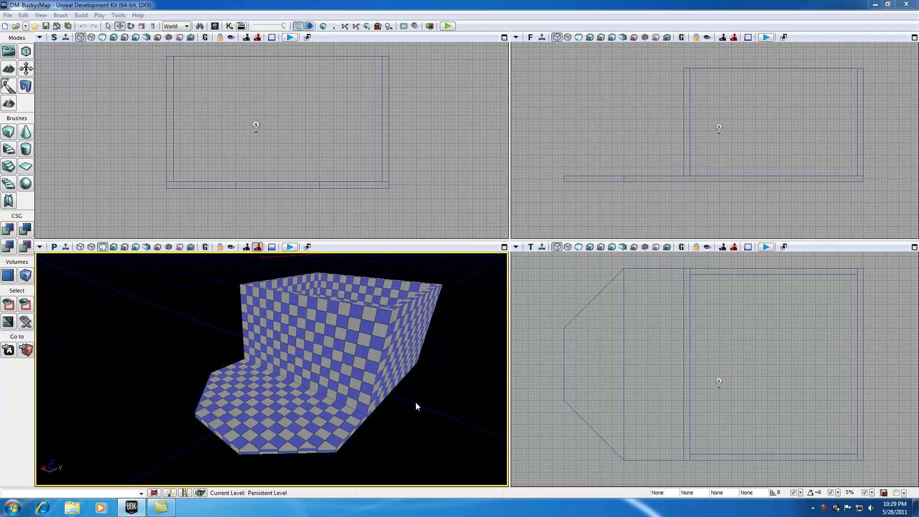
{"action": "mouse_move", "coordinate": [26, 86]}
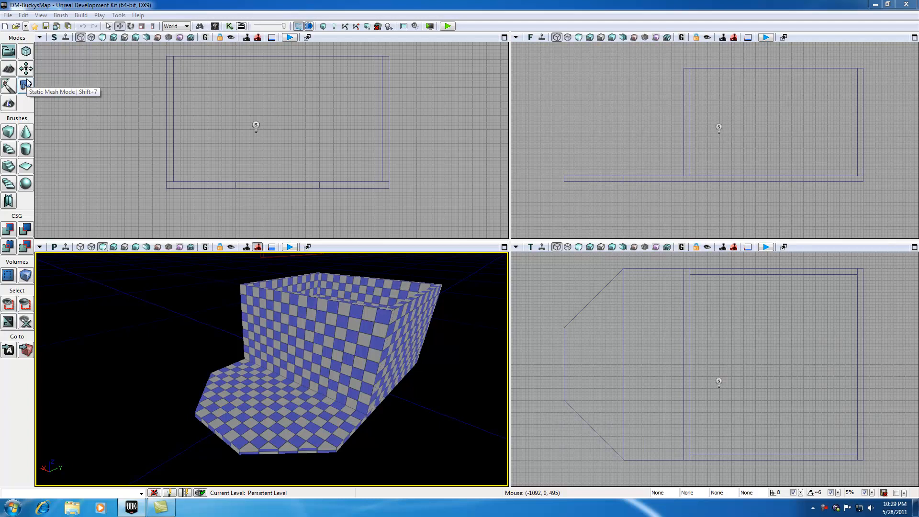
{"action": "mouse_move", "coordinate": [25, 52]}
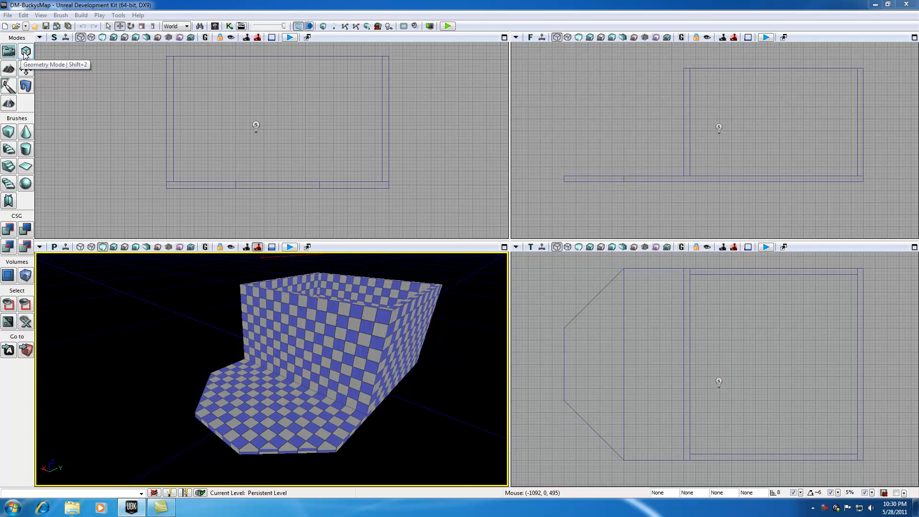
{"action": "mouse_move", "coordinate": [91, 310]}
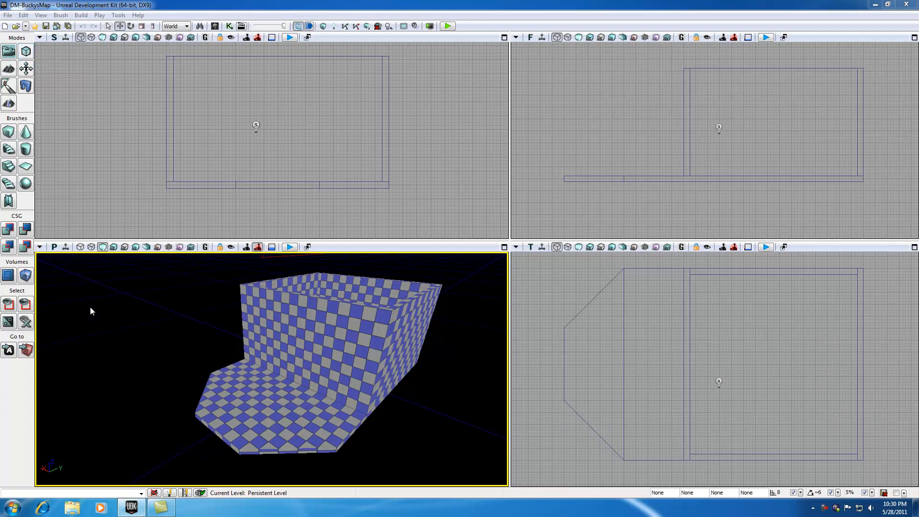